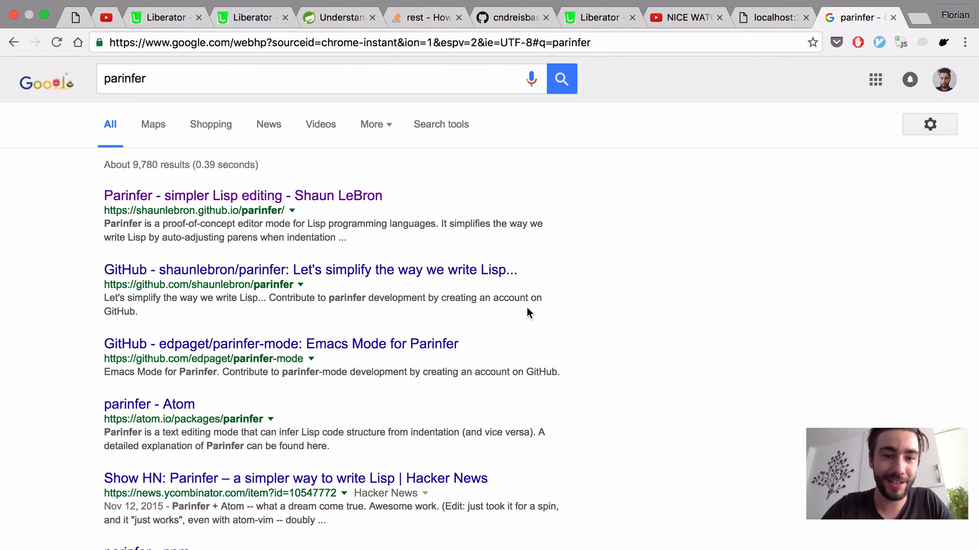
Switch from the parinfer Google results to Atom showing helpers.clj beside the REPL
click(242, 195)
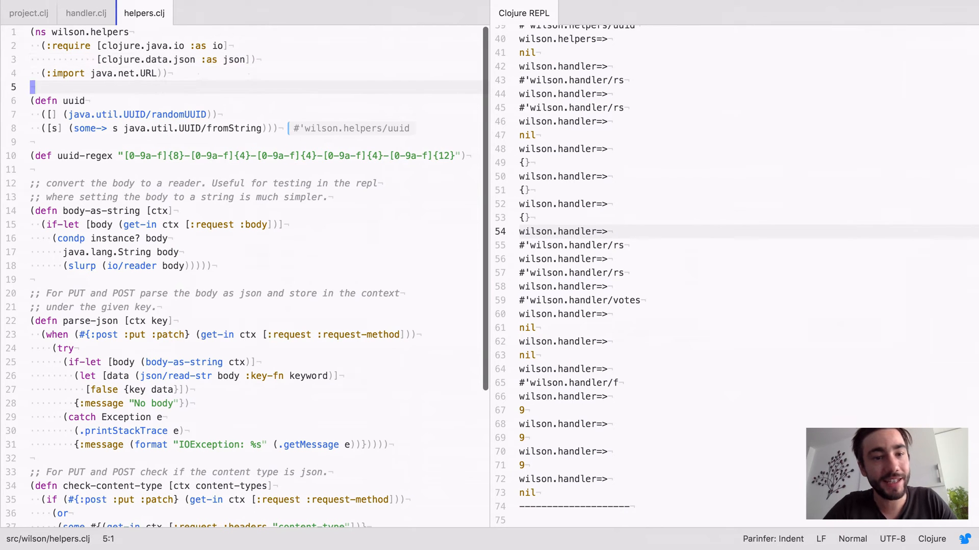
Type in helpers.clj, then bring up the 'If JavaScript was written like Clojure' gist
text(f)
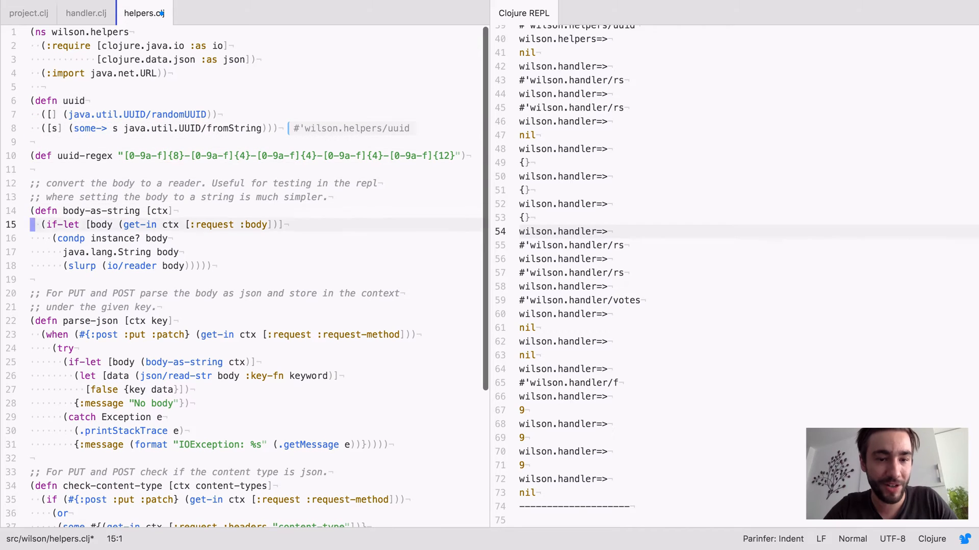
click(126, 266)
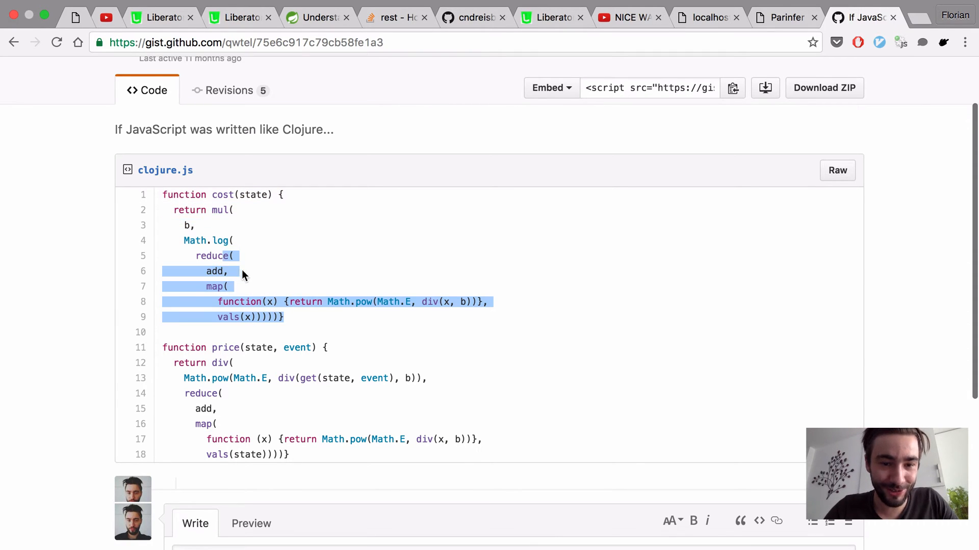
Draft gist c.clj with a test.core ns and defn f [x y] branching on x > 3
click(254, 317)
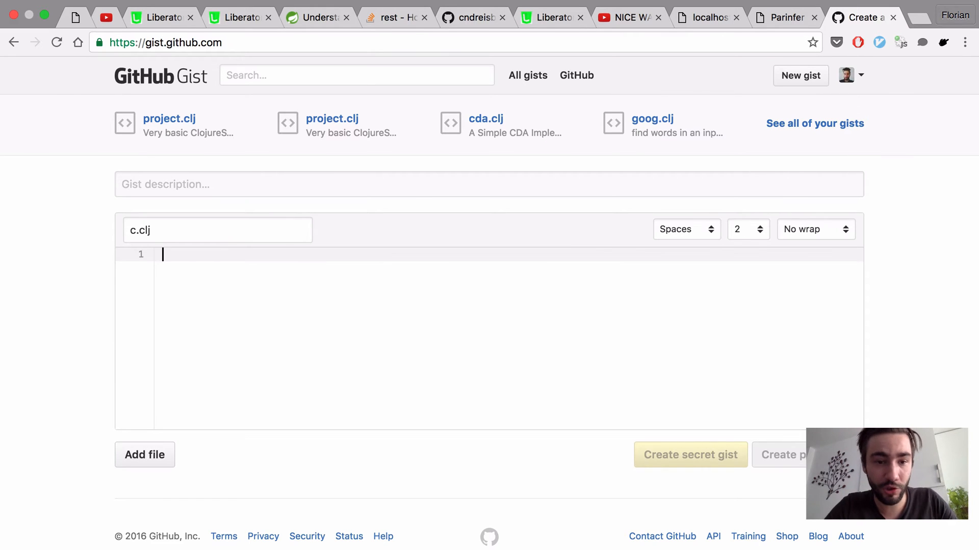
text((ns test.core)
text((defn)
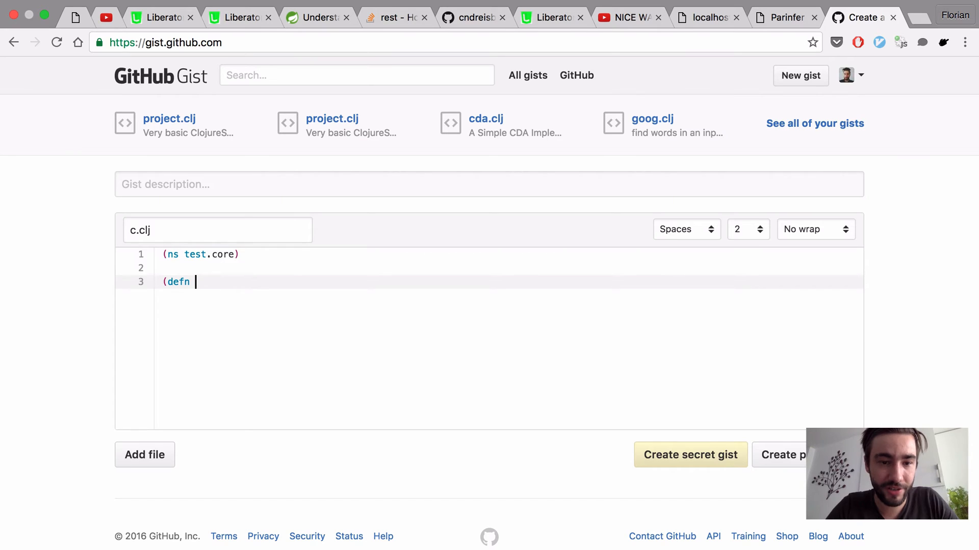
text(f [x y])
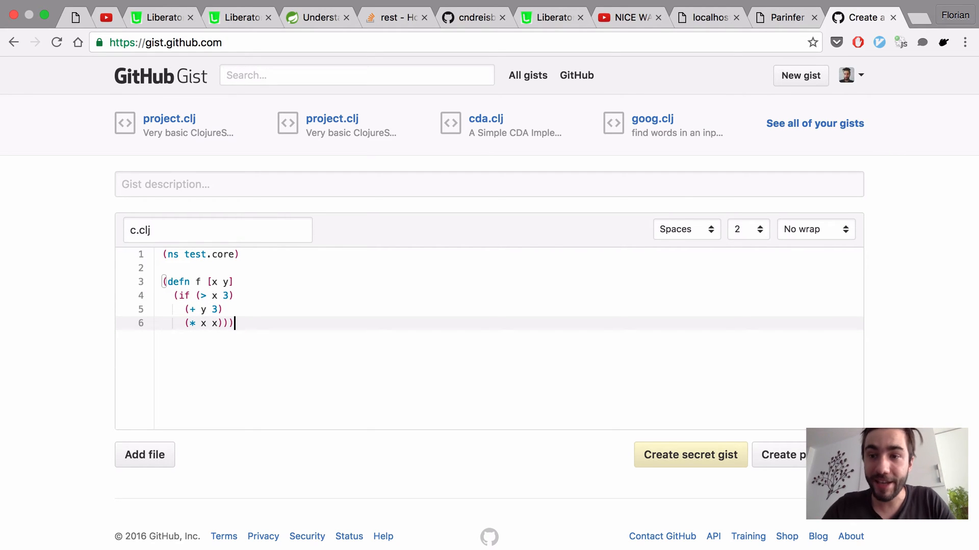
click(783, 16)
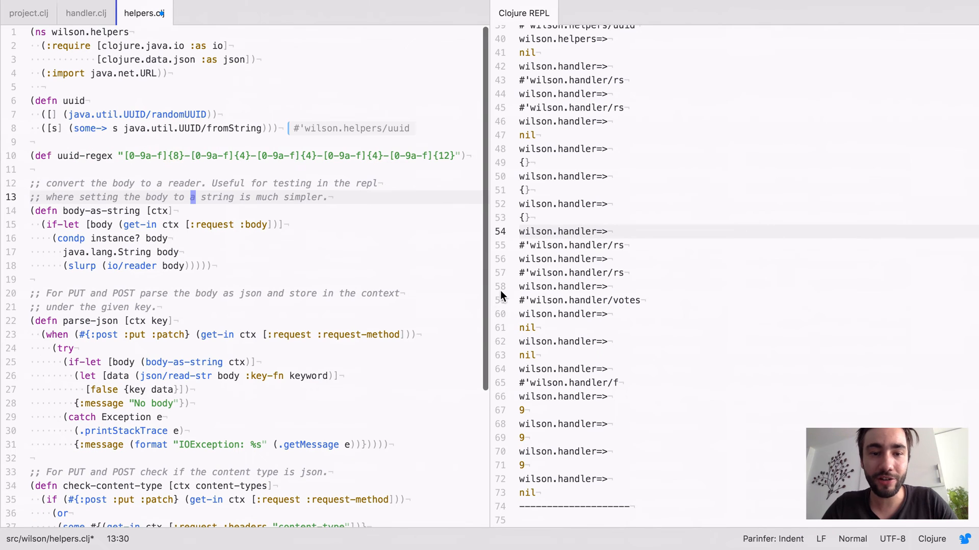
Flip between the Parinfer and gist tabs, then scroll down to the Indent Mode demo
click(783, 18)
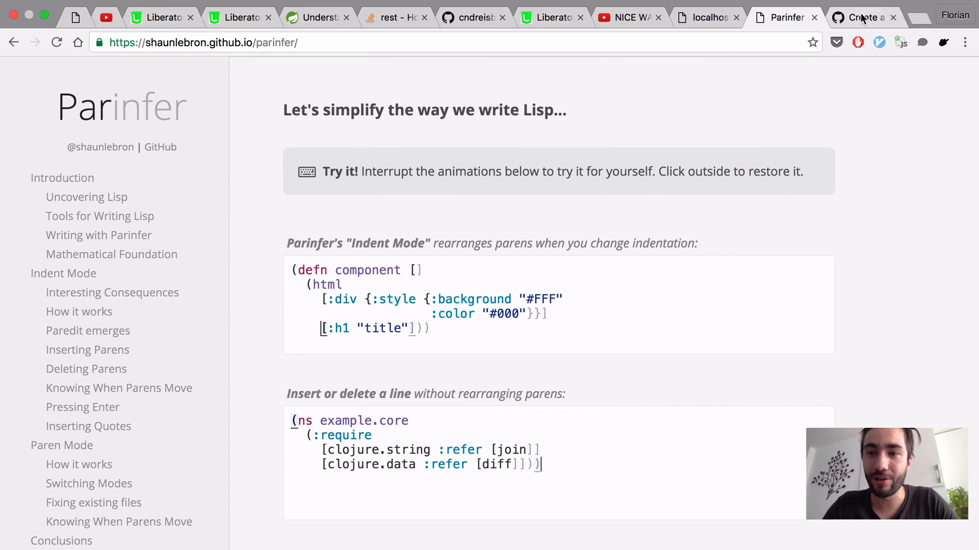
click(863, 17)
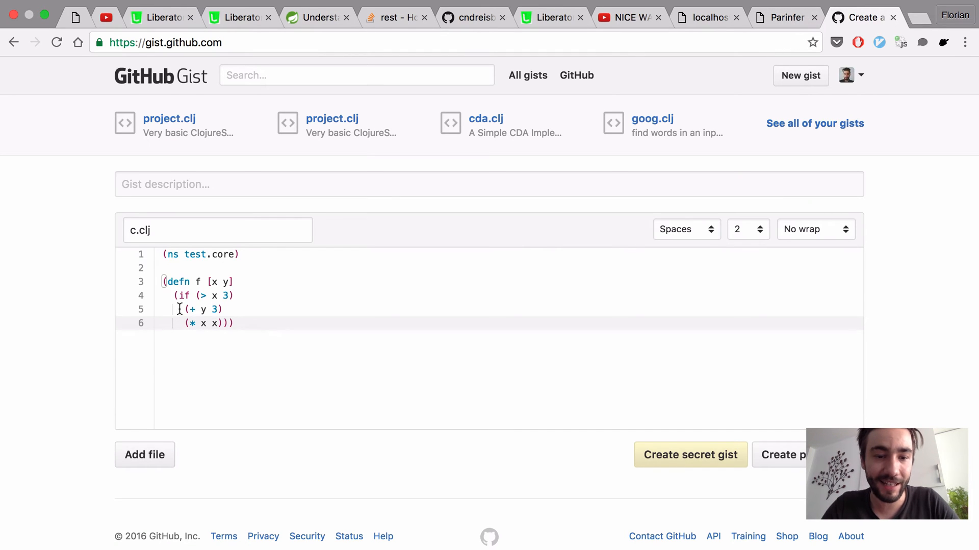
click(786, 17)
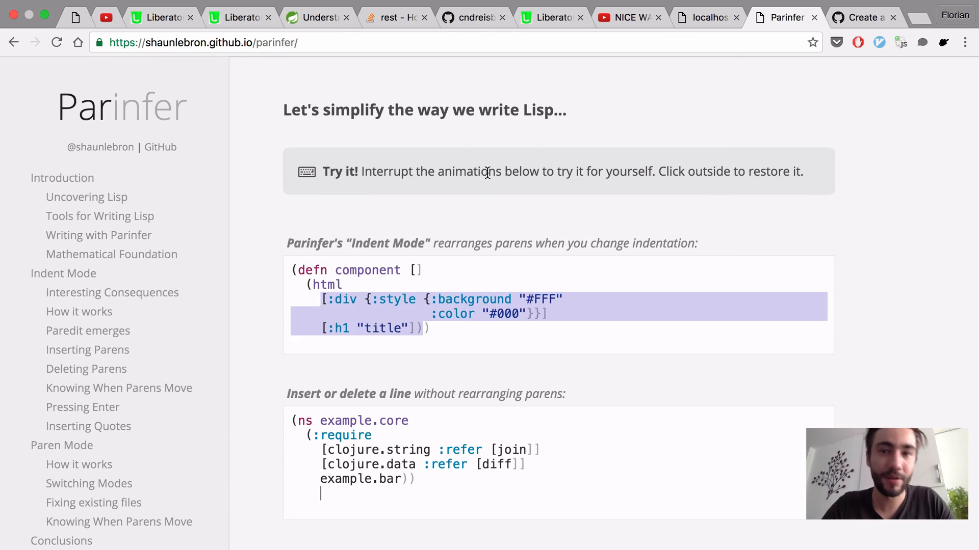
scroll(down, 3)
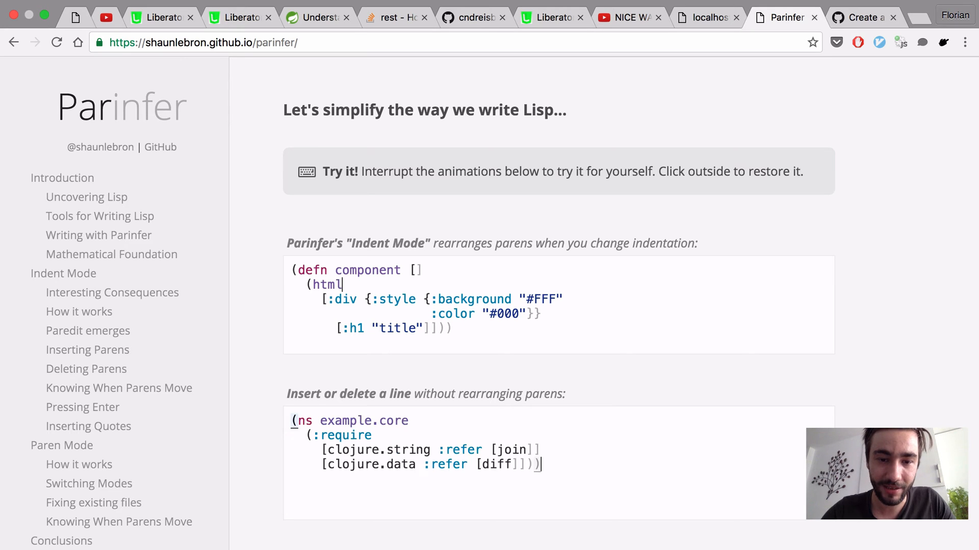
Repeatedly type example.bar in the Parinfer demos to test namespace-line insertion
text(example.bar)
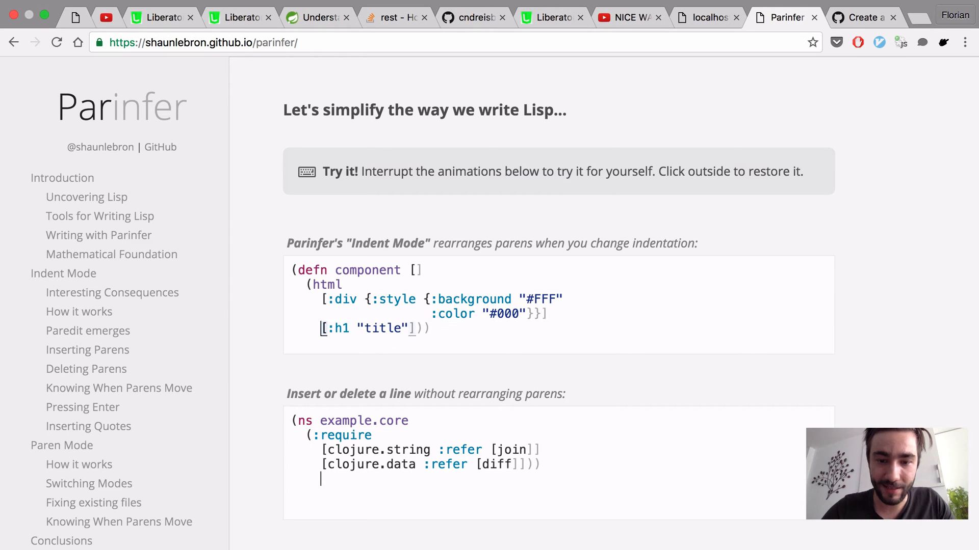
text(e)))
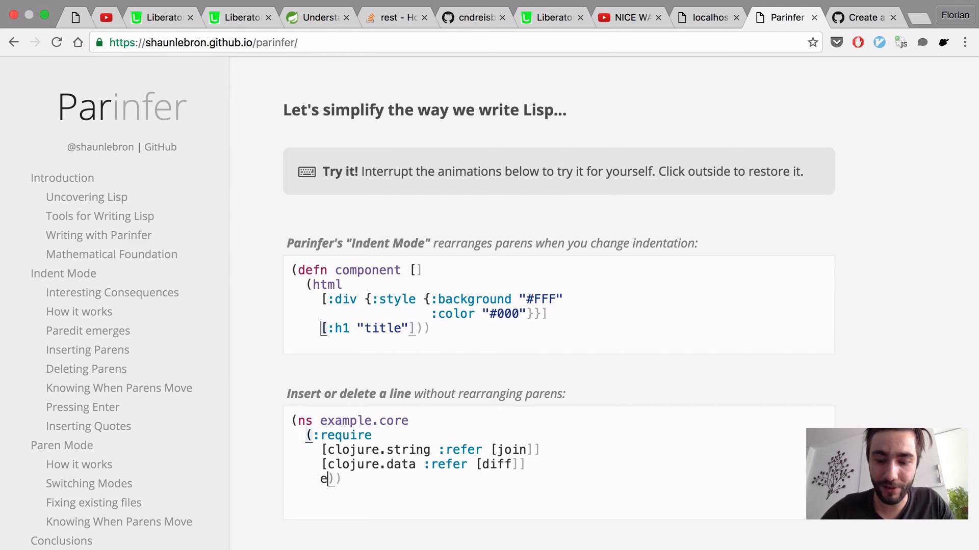
text(xample.bar)
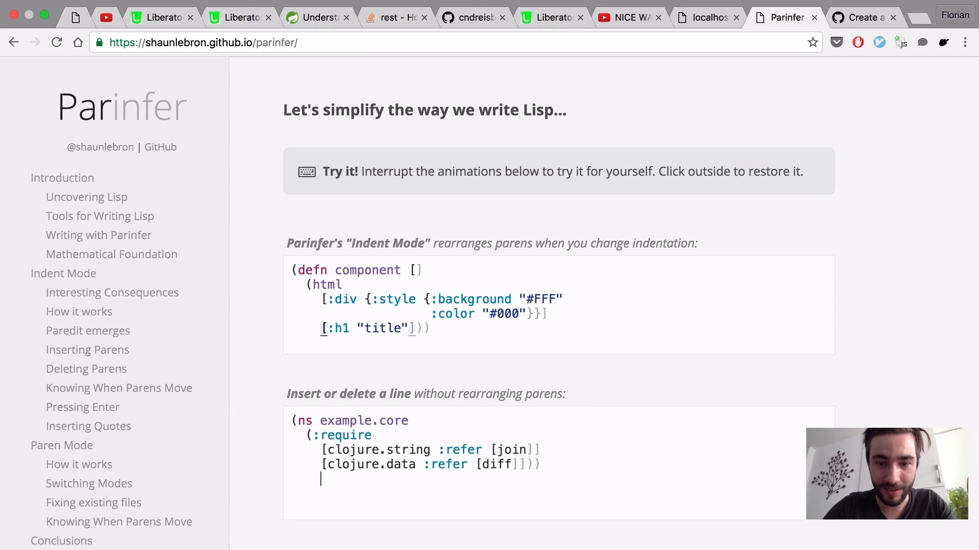
text(example.bar)
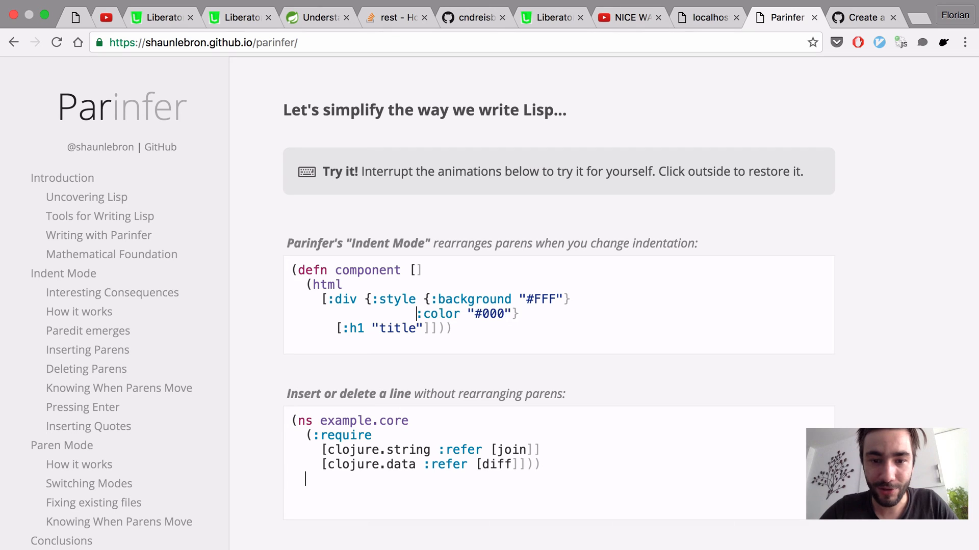
text(example.bar)
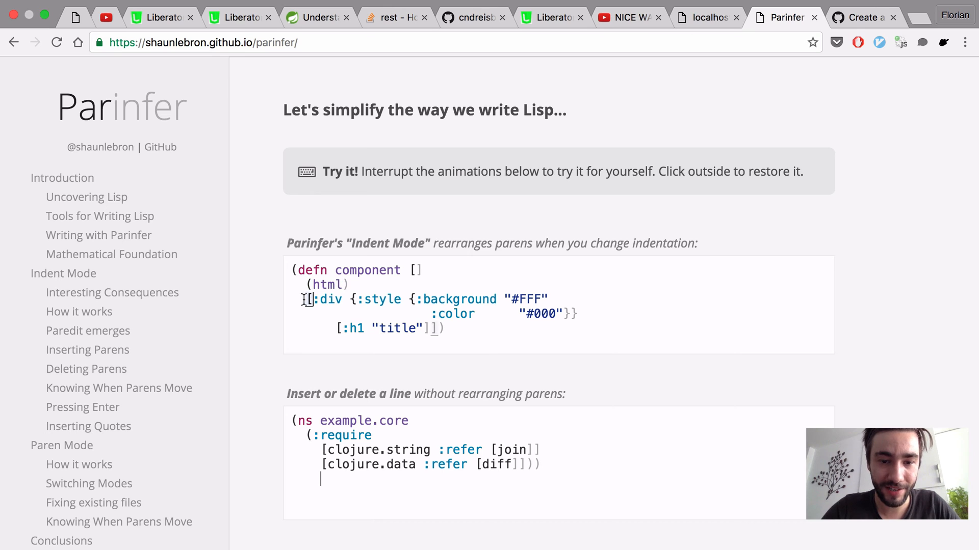
text(e)
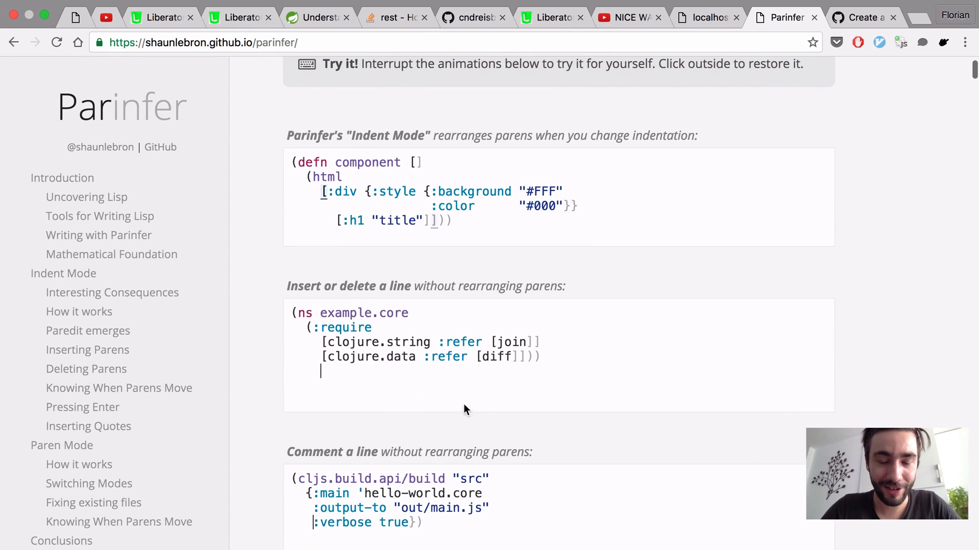
text(exampl)
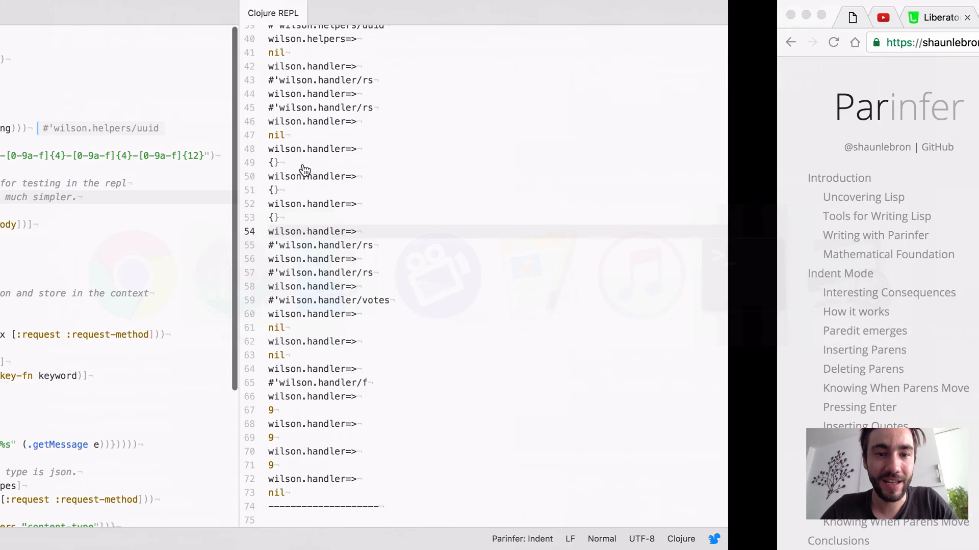
Add a :asdf line inside project.clj's :ring map, then scroll the Parinfer page
click(147, 14)
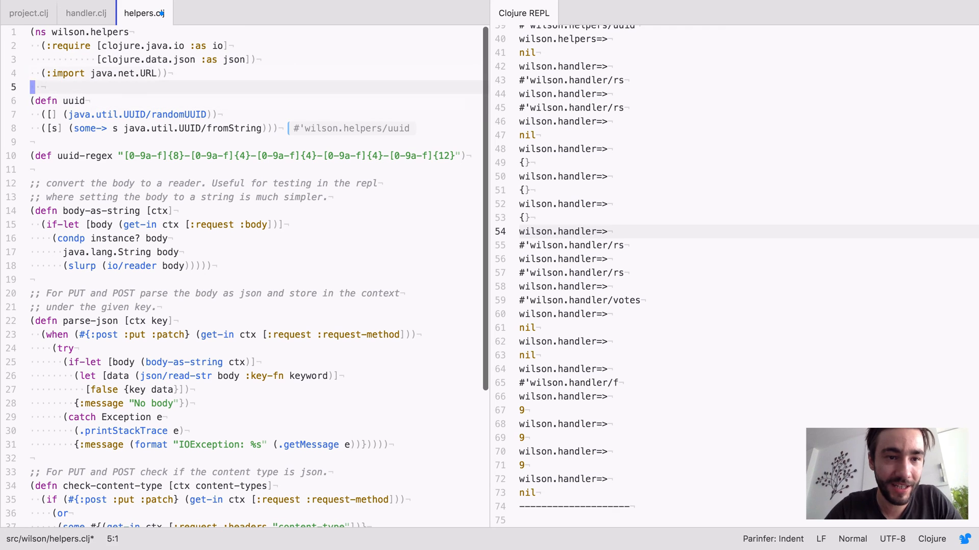
click(25, 12)
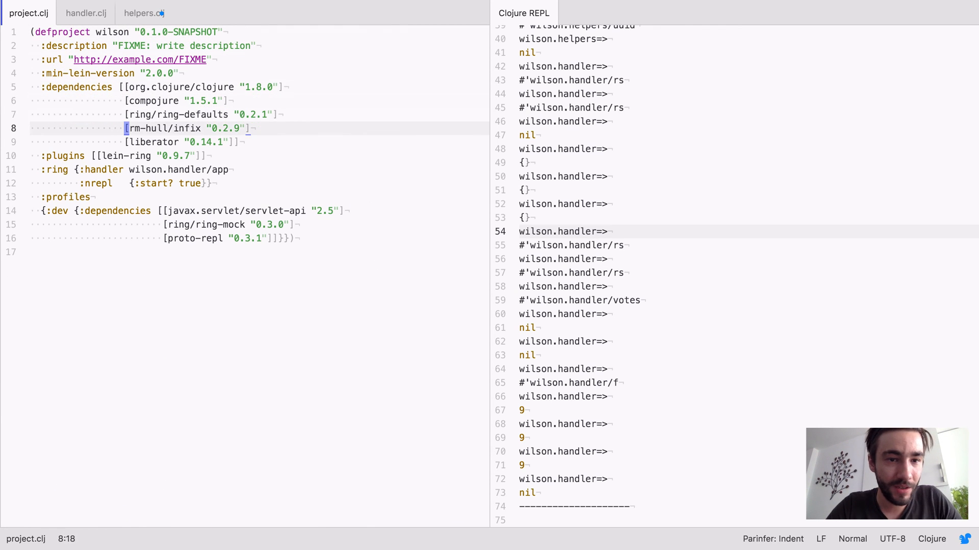
key(Down)
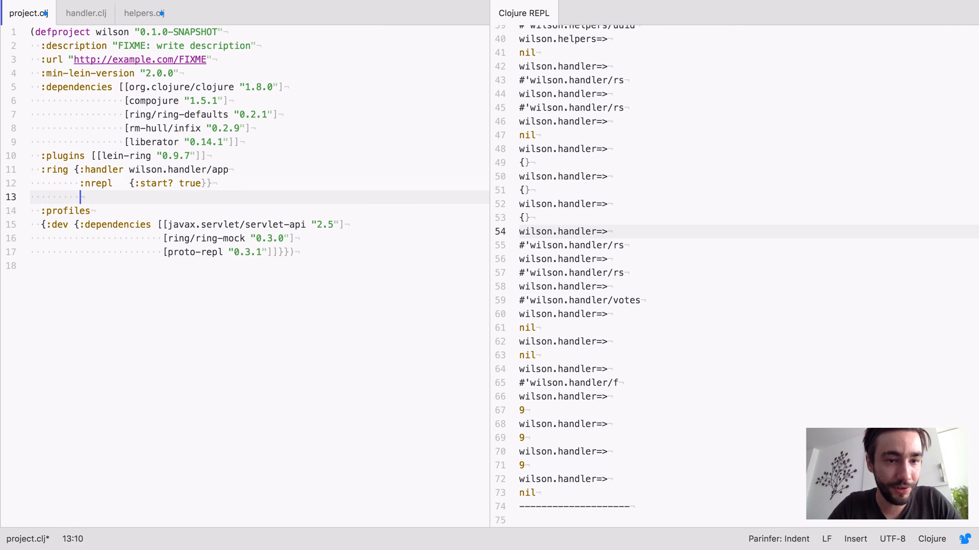
text(:asdf})
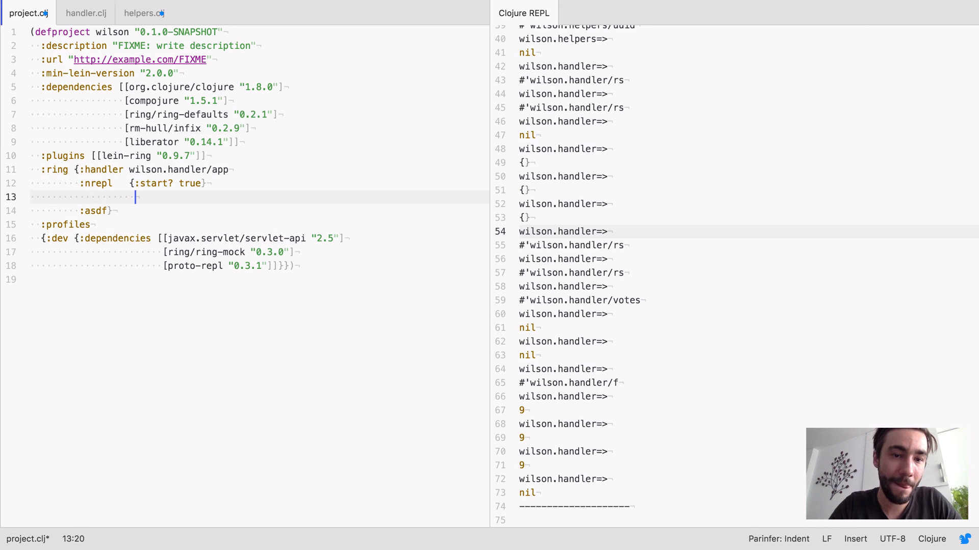
click(153, 13)
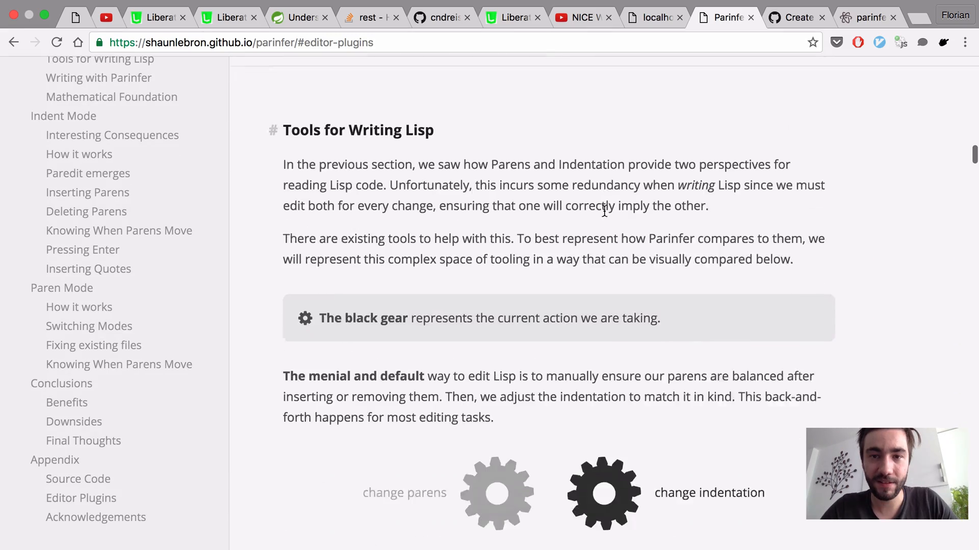
scroll(down, 3)
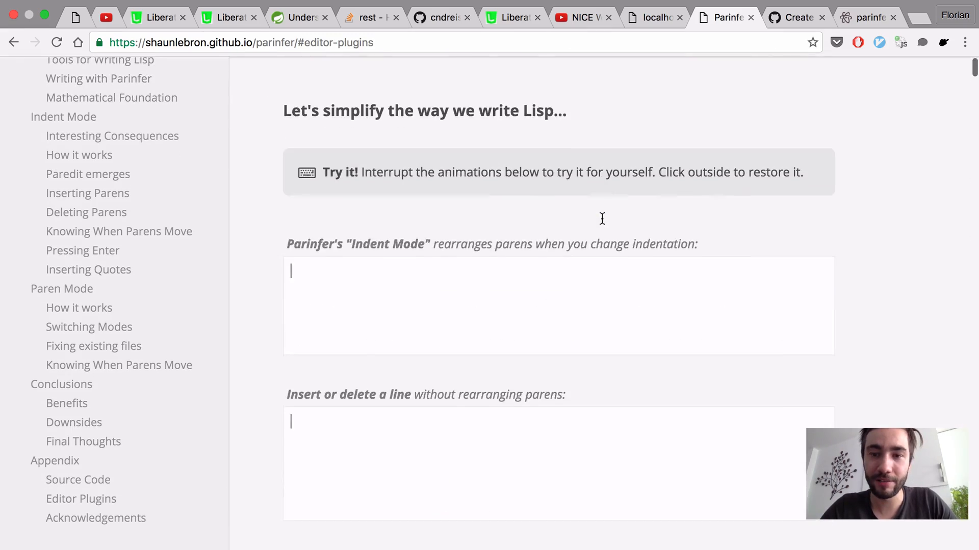